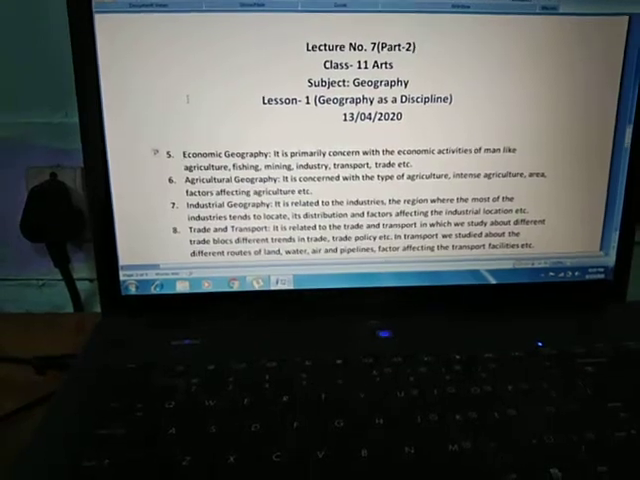
scroll("down", 3)
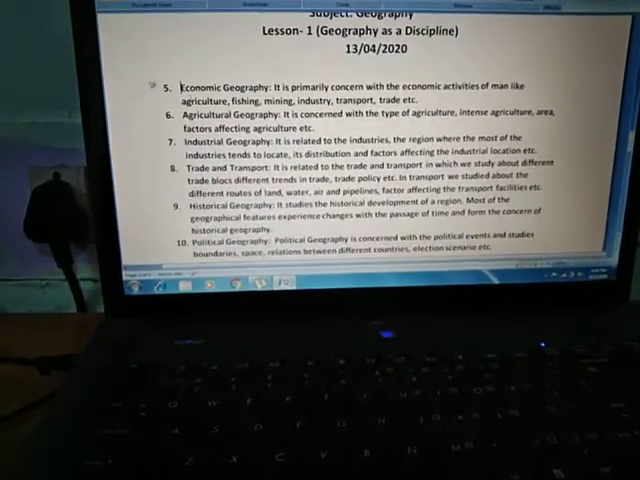
scroll("down", 3)
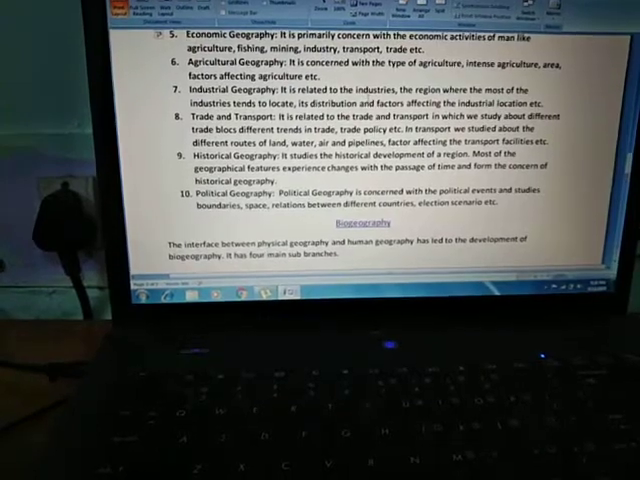
scroll("down", 3)
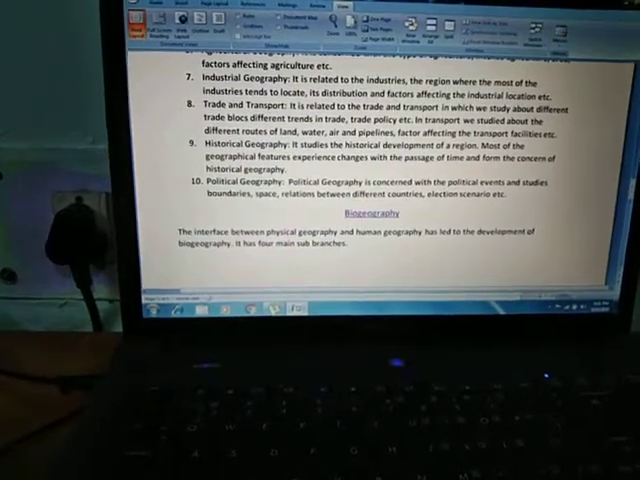
scroll("down", 3)
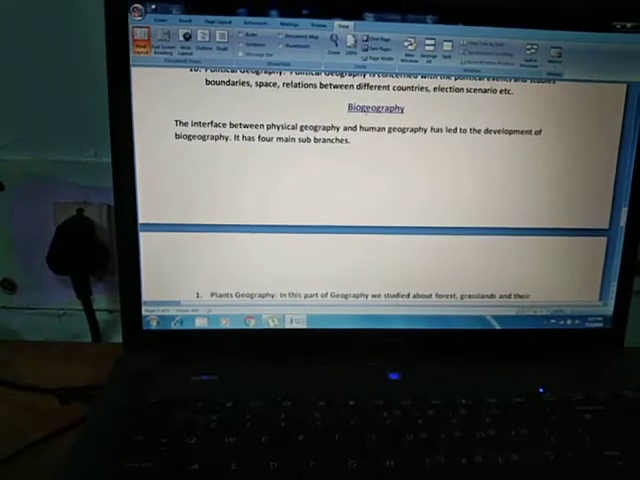
scroll("down", 3)
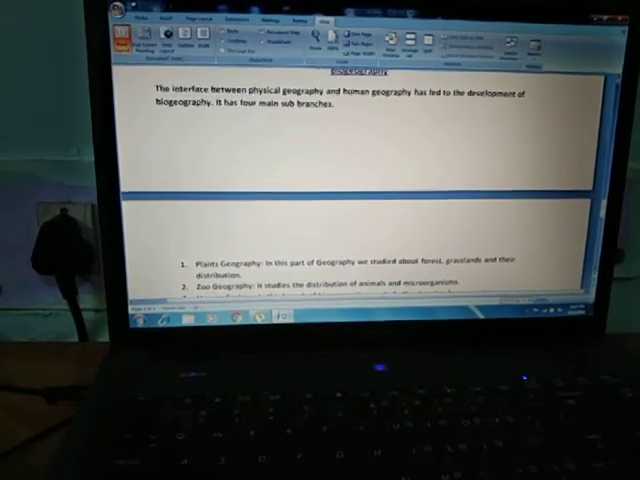
scroll("down", 3)
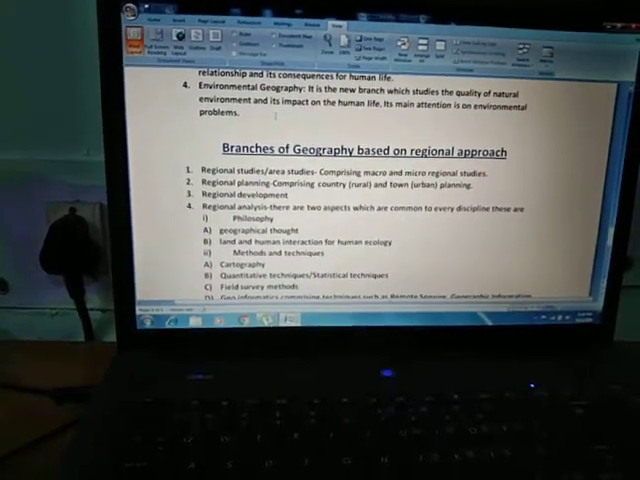
scroll("down", 3)
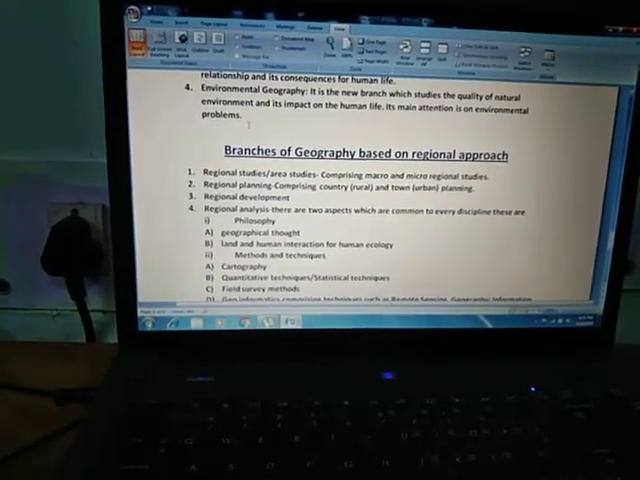
scroll("down", 3)
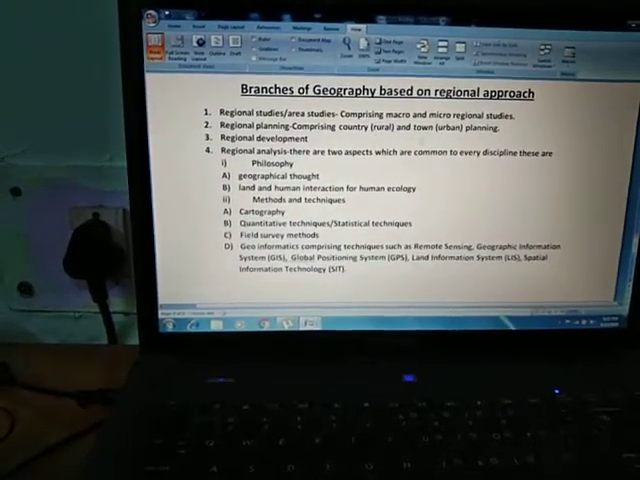
scroll("down", 3)
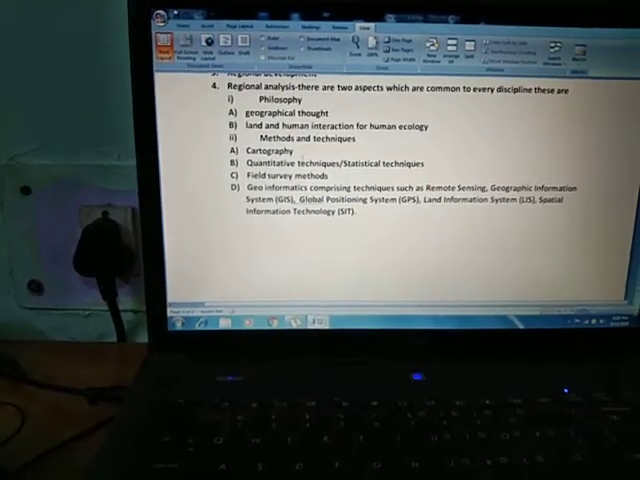
scroll("down", 3)
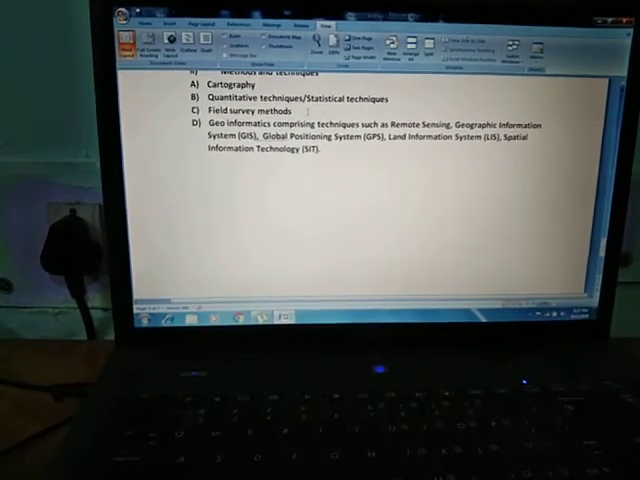
scroll("down", 3)
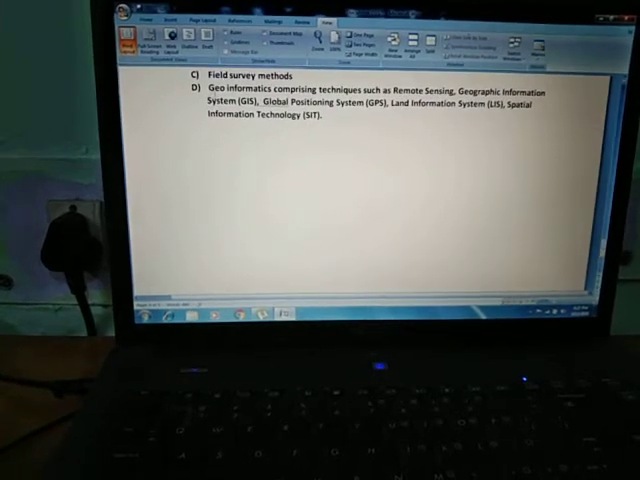